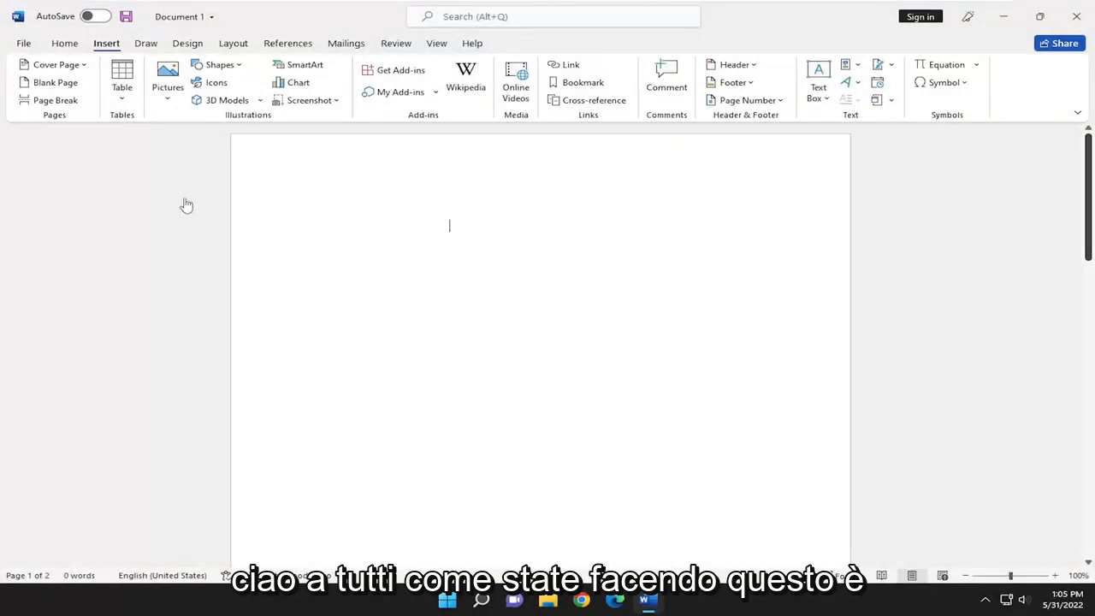
mouse_move(629, 417)
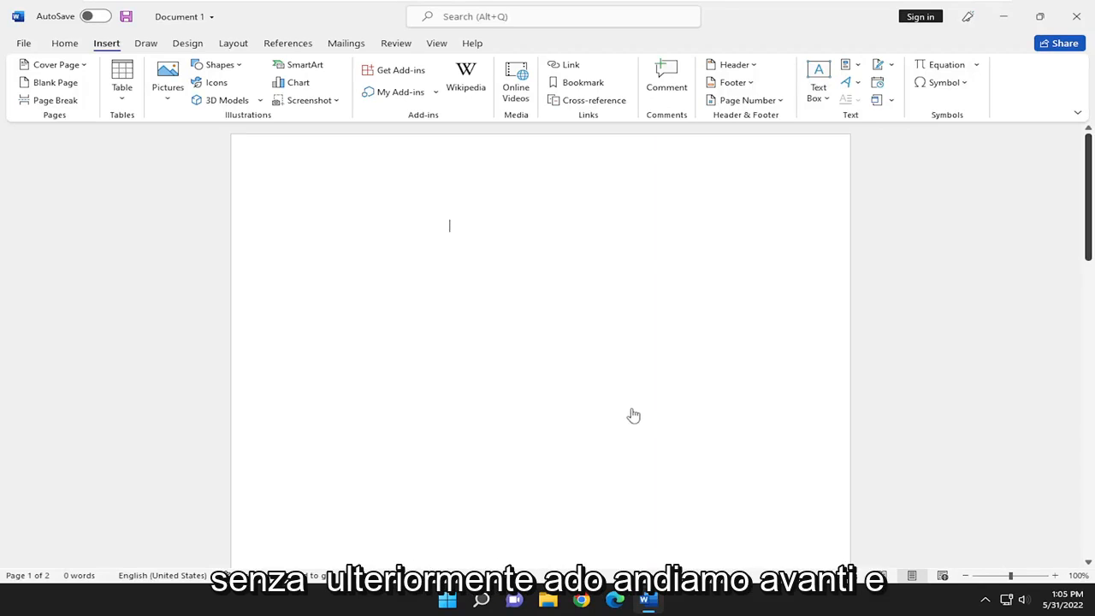
mouse_move(93, 313)
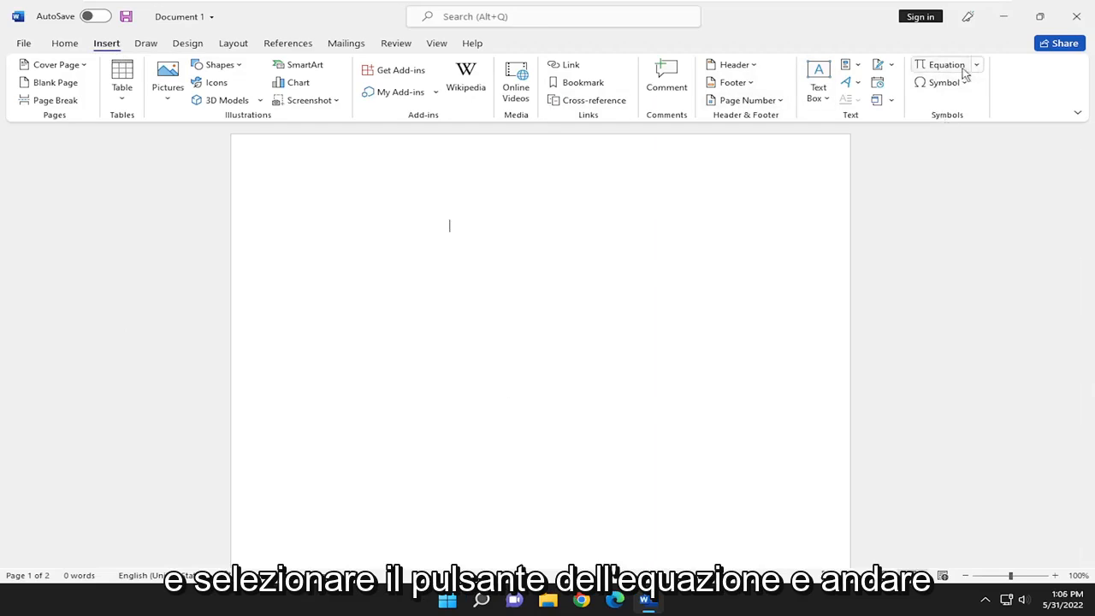
- Insert a new equation on page 2 and place the cursor in its placeholder
click(942, 64)
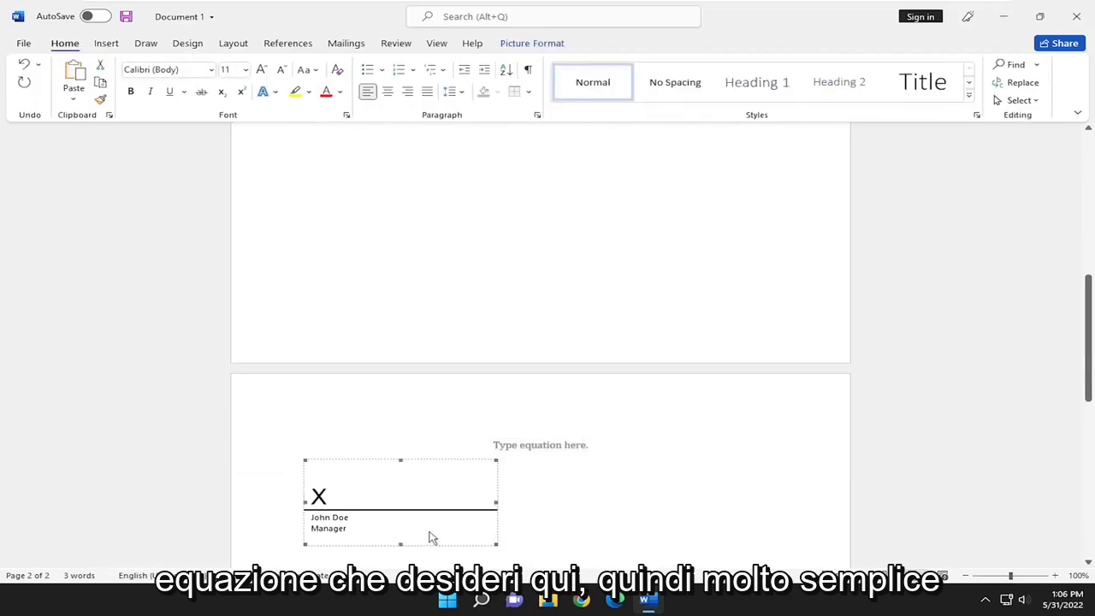
click(539, 444)
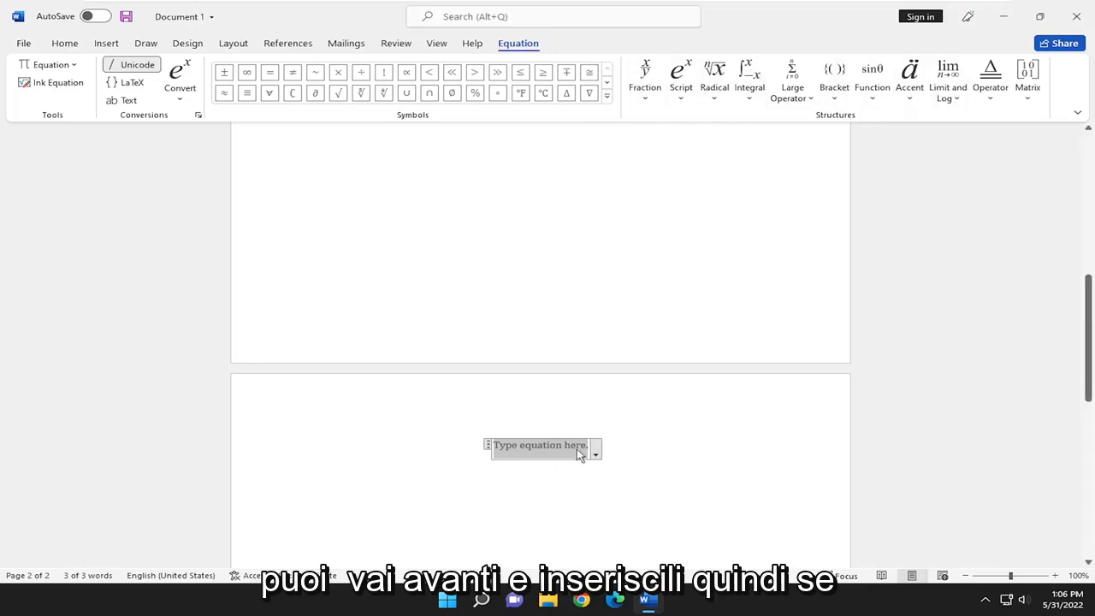
- Enter 52, then a Superscript template with base x and superscript 12
text(5)
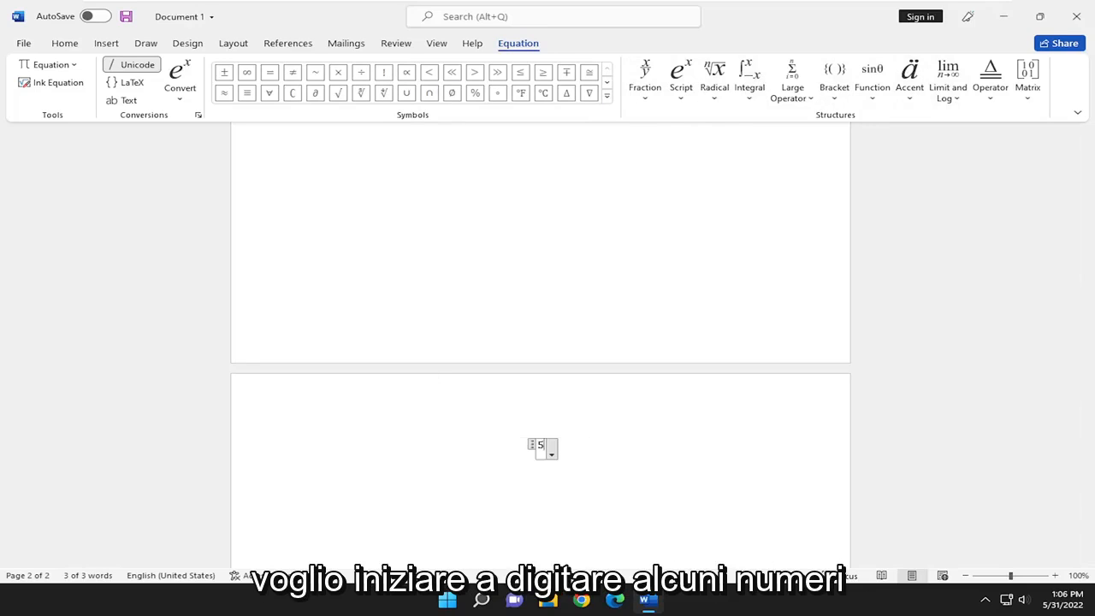
text(2)
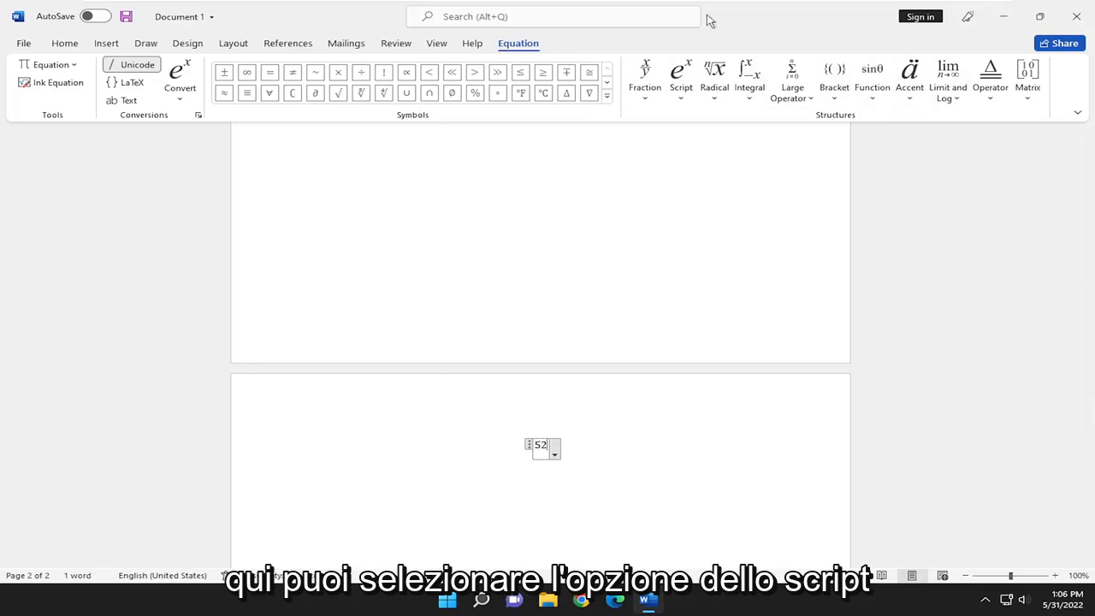
click(680, 77)
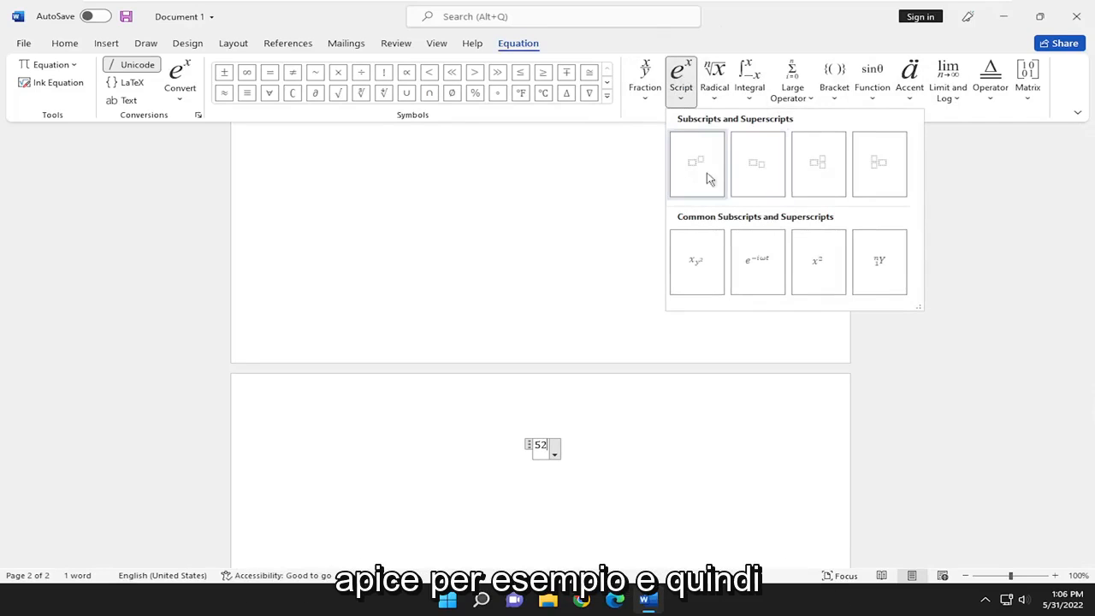
click(696, 164)
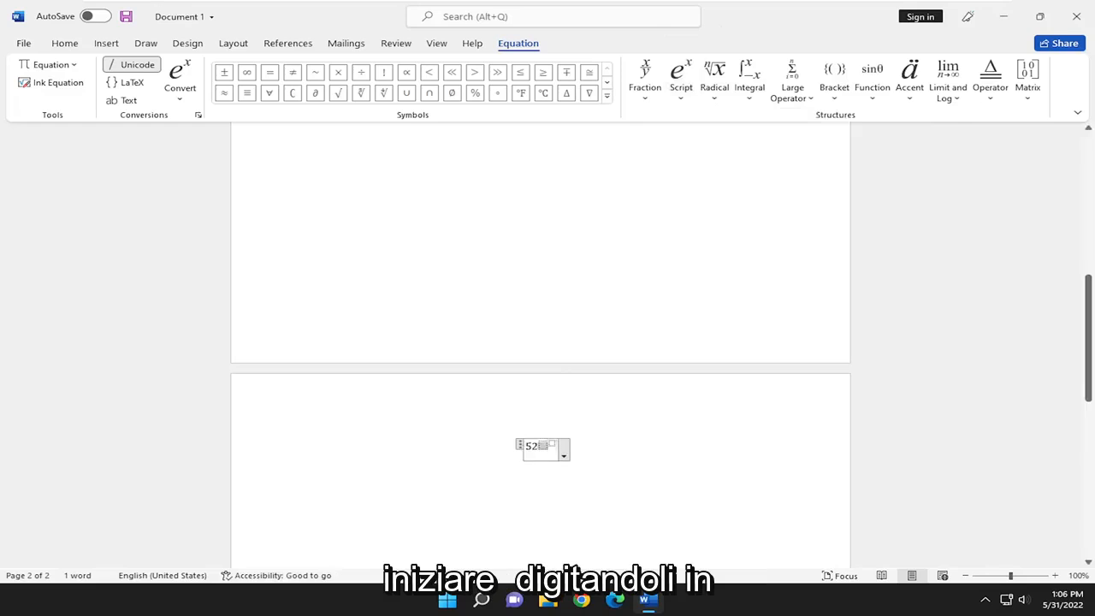
text(x)
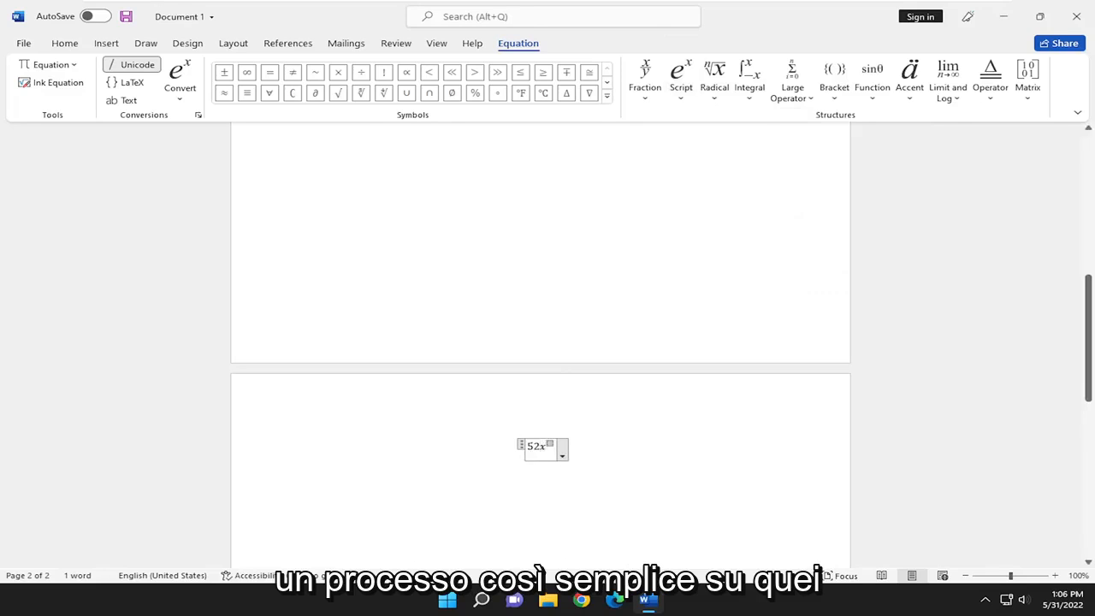
text(12)
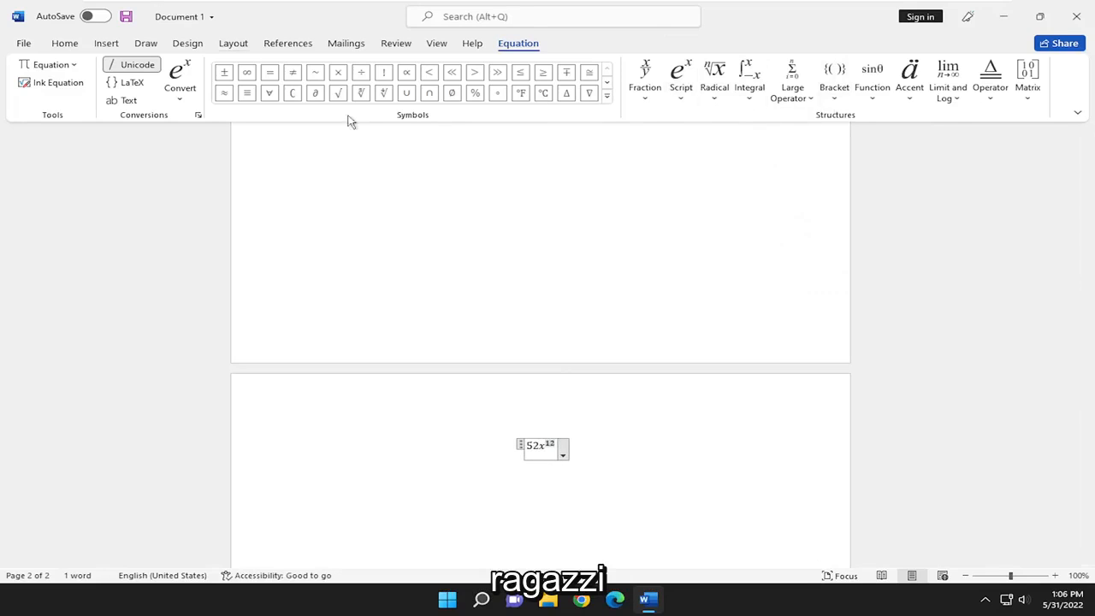
click(606, 94)
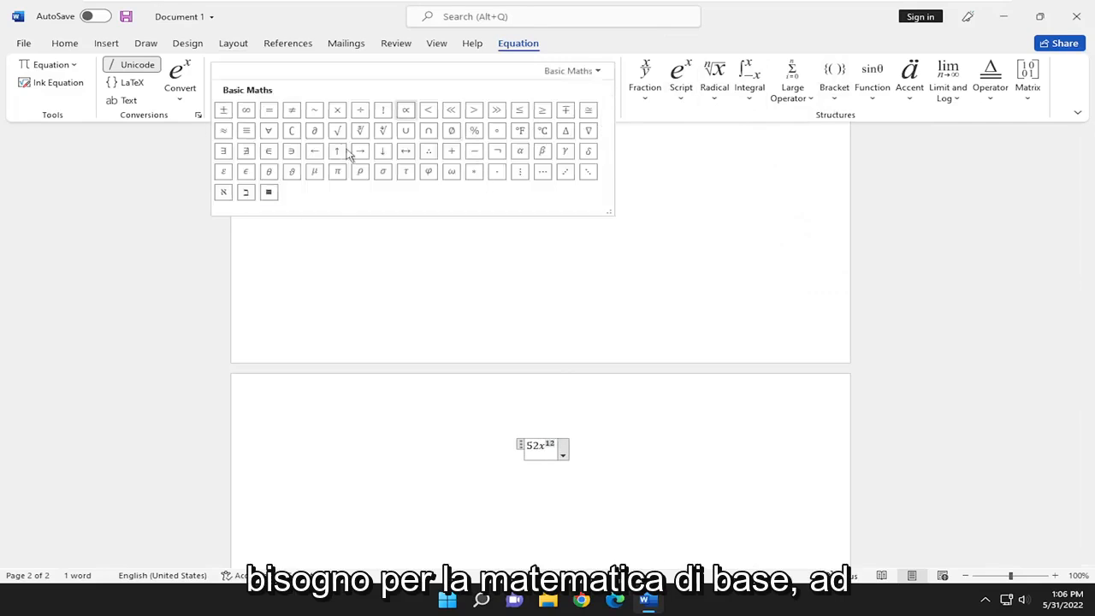